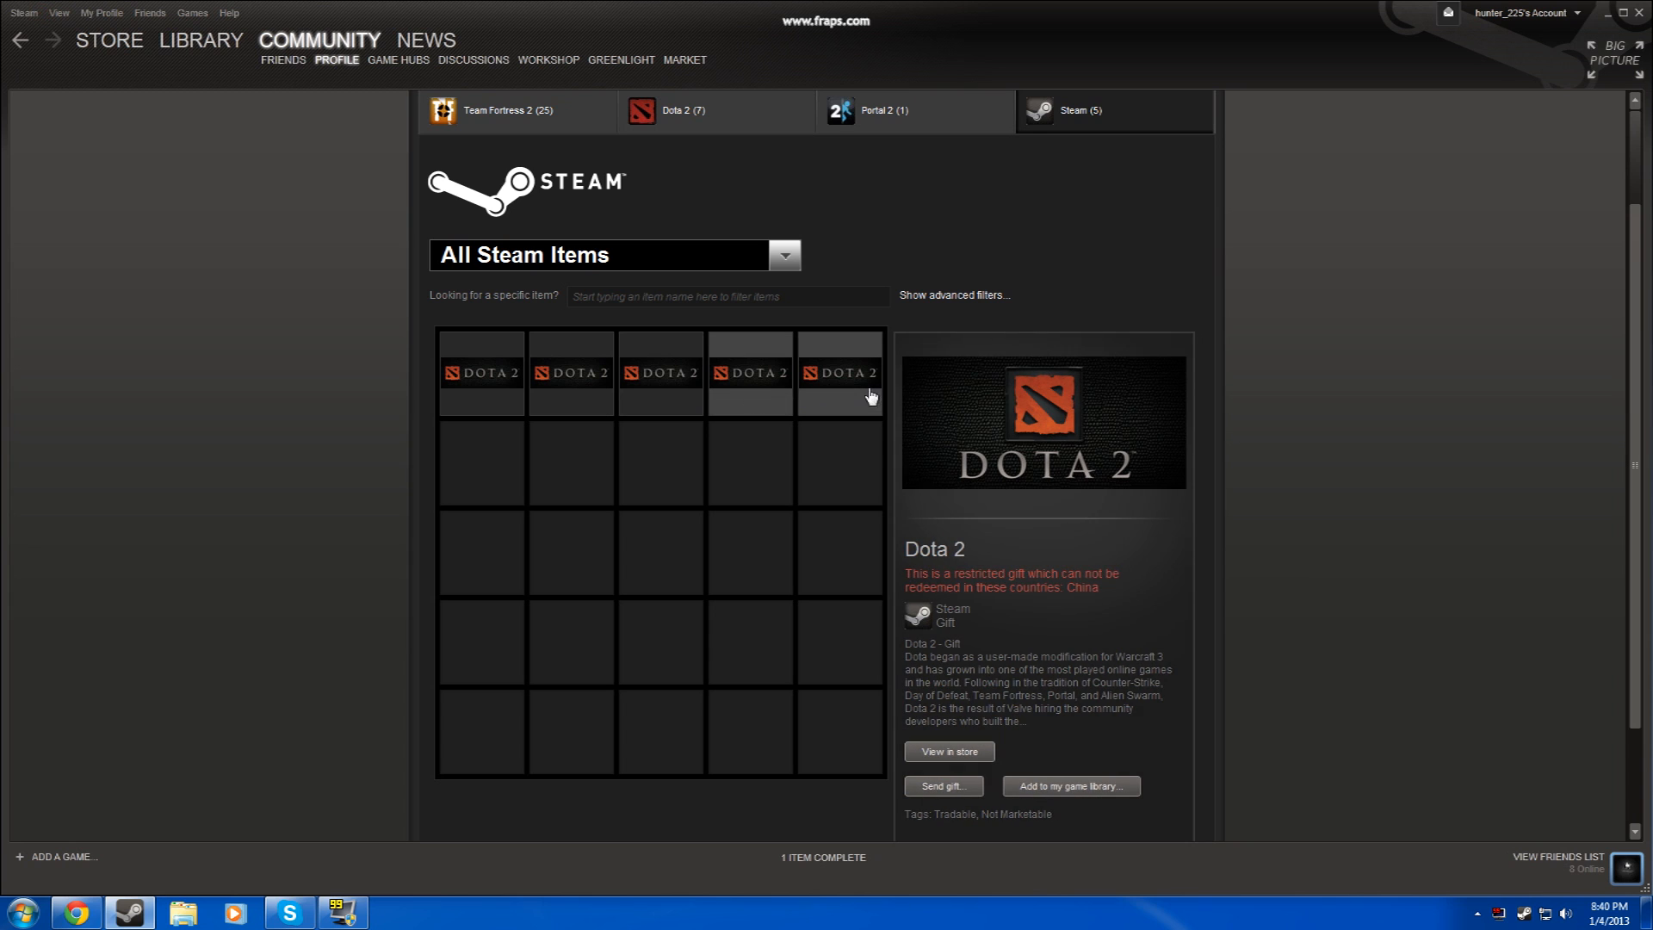
{"action": "mouse_move", "coordinate": [683, 396]}
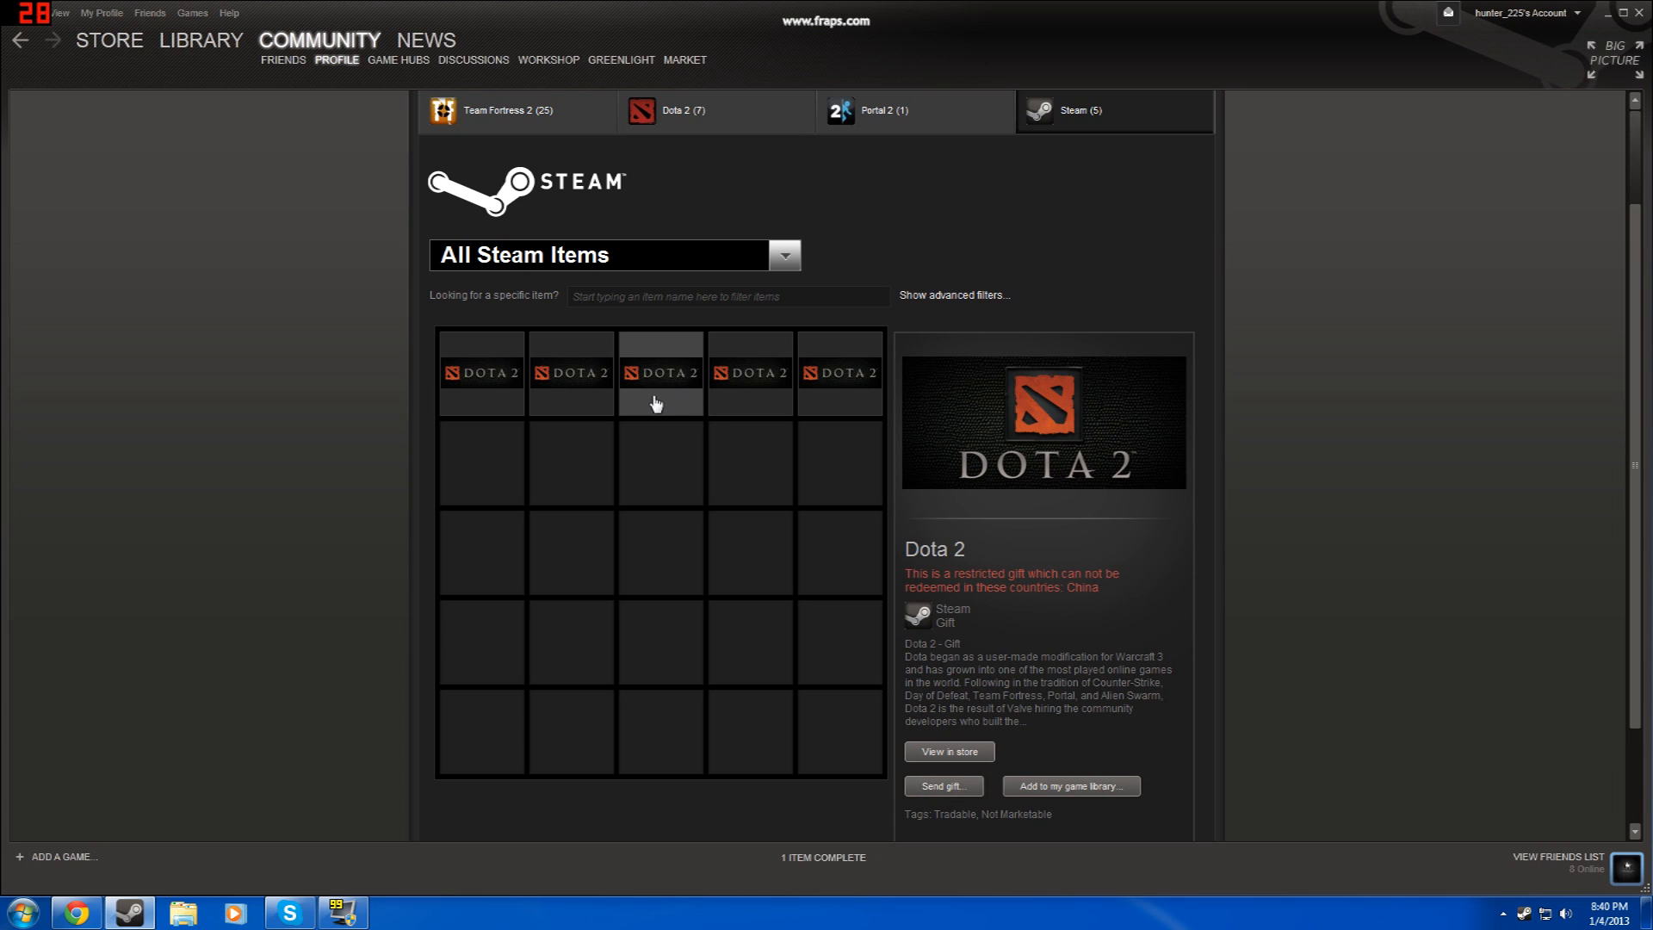
{"action": "mouse_move", "coordinate": [499, 393]}
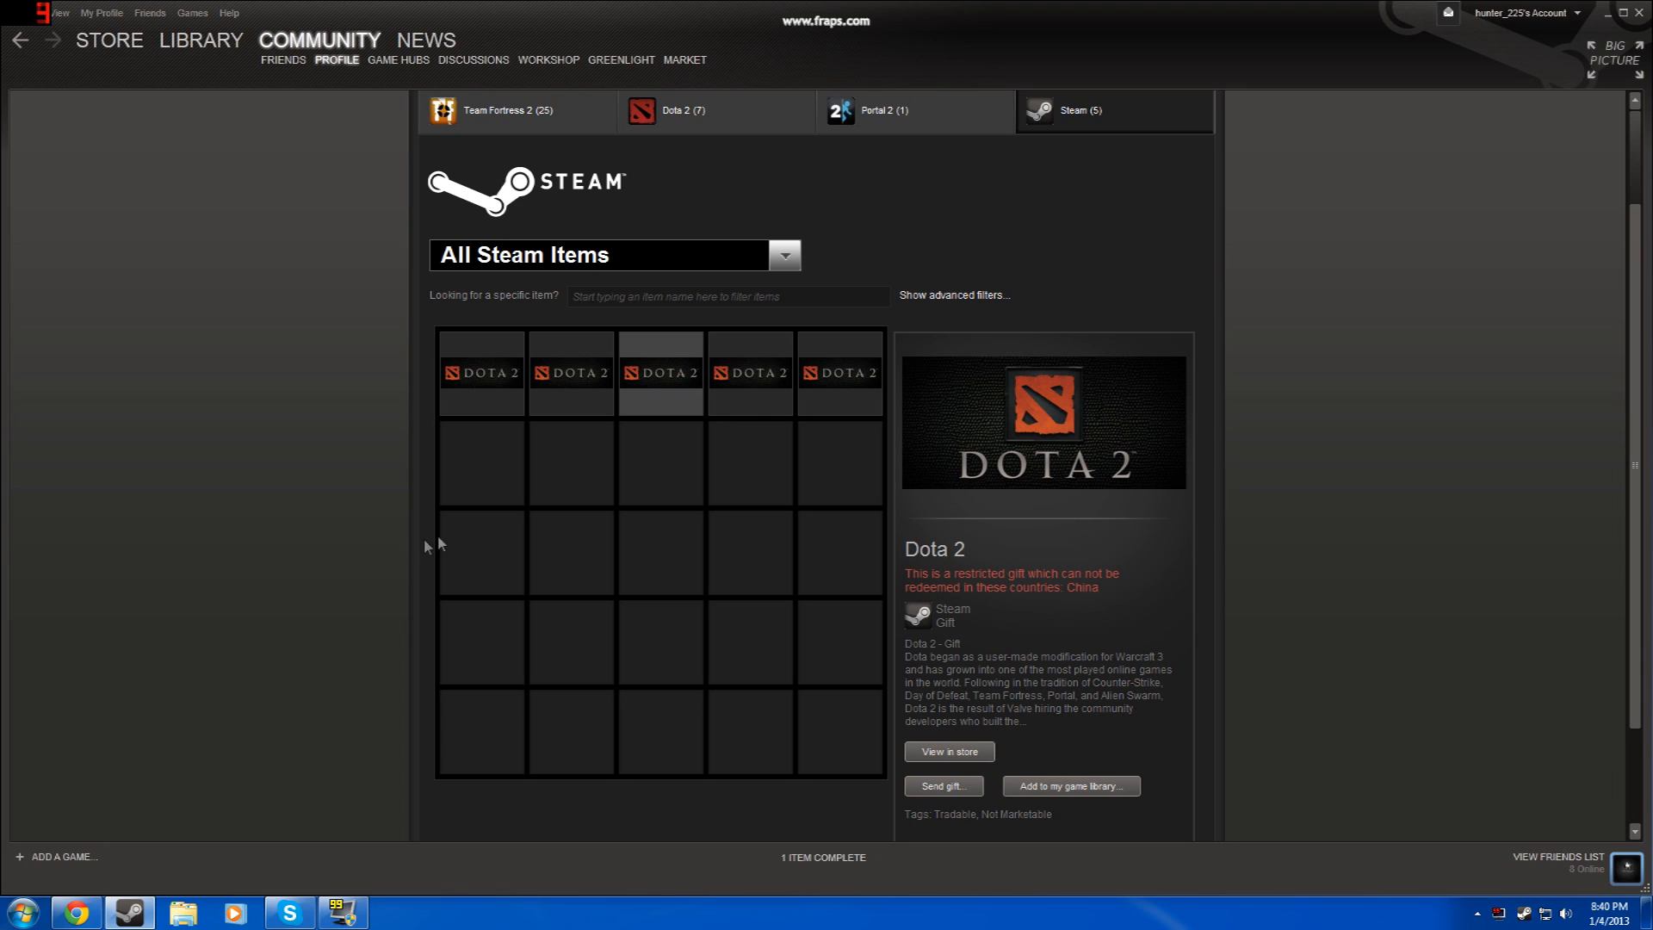
{"action": "mouse_move", "coordinate": [687, 391]}
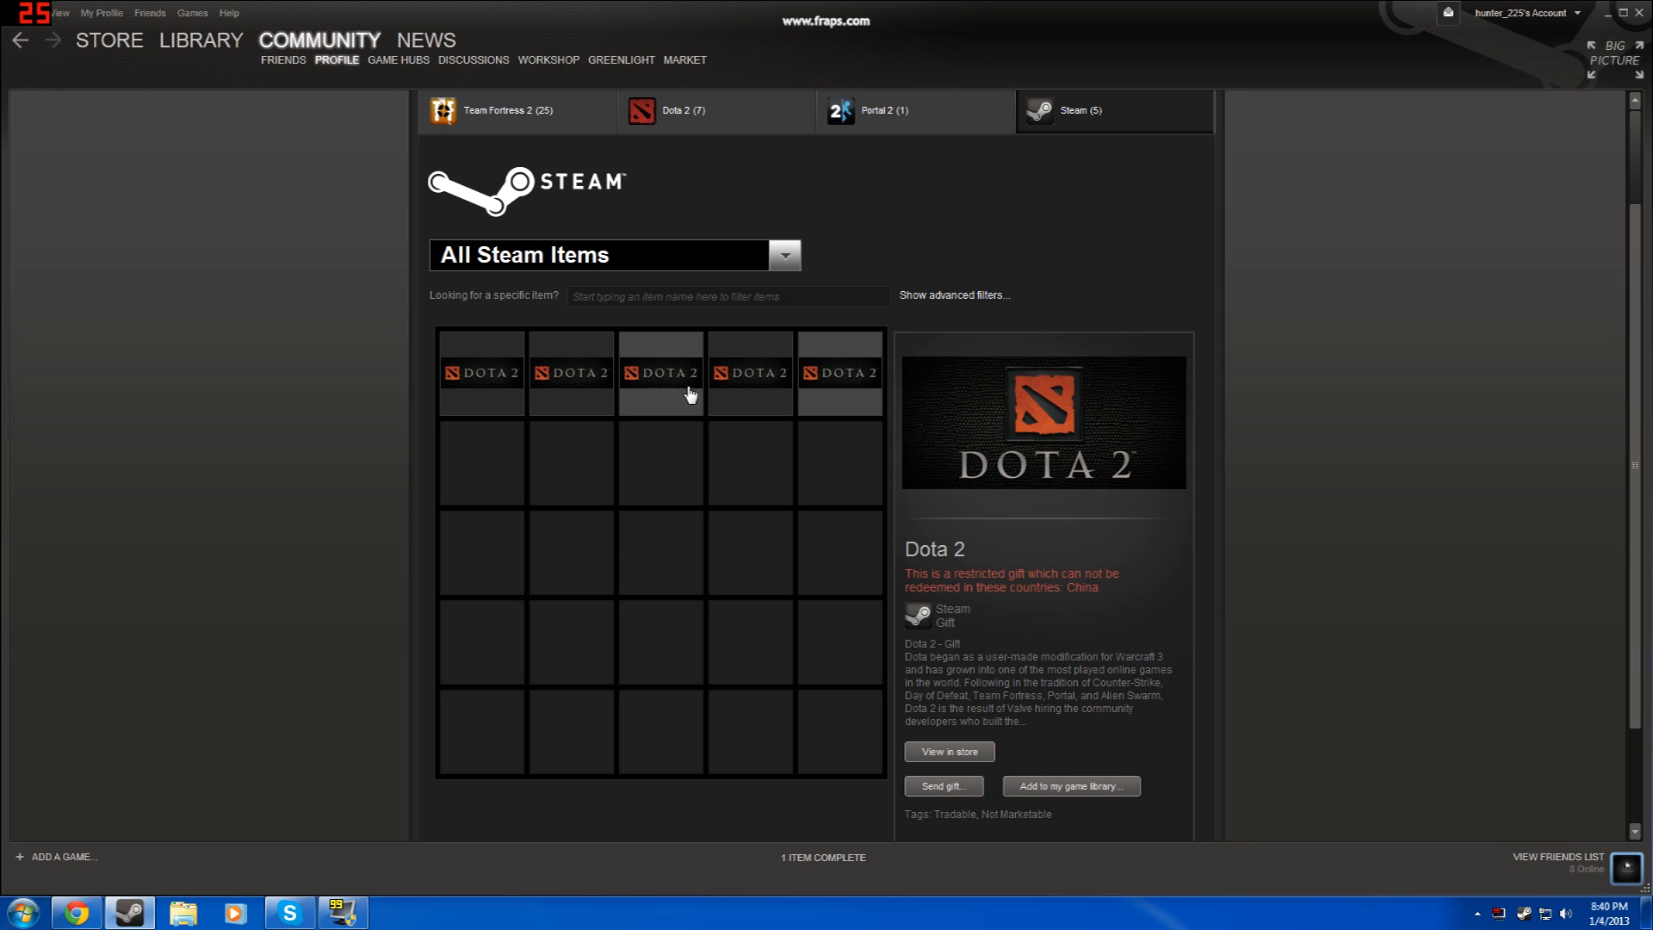
{"action": "mouse_move", "coordinate": [801, 392]}
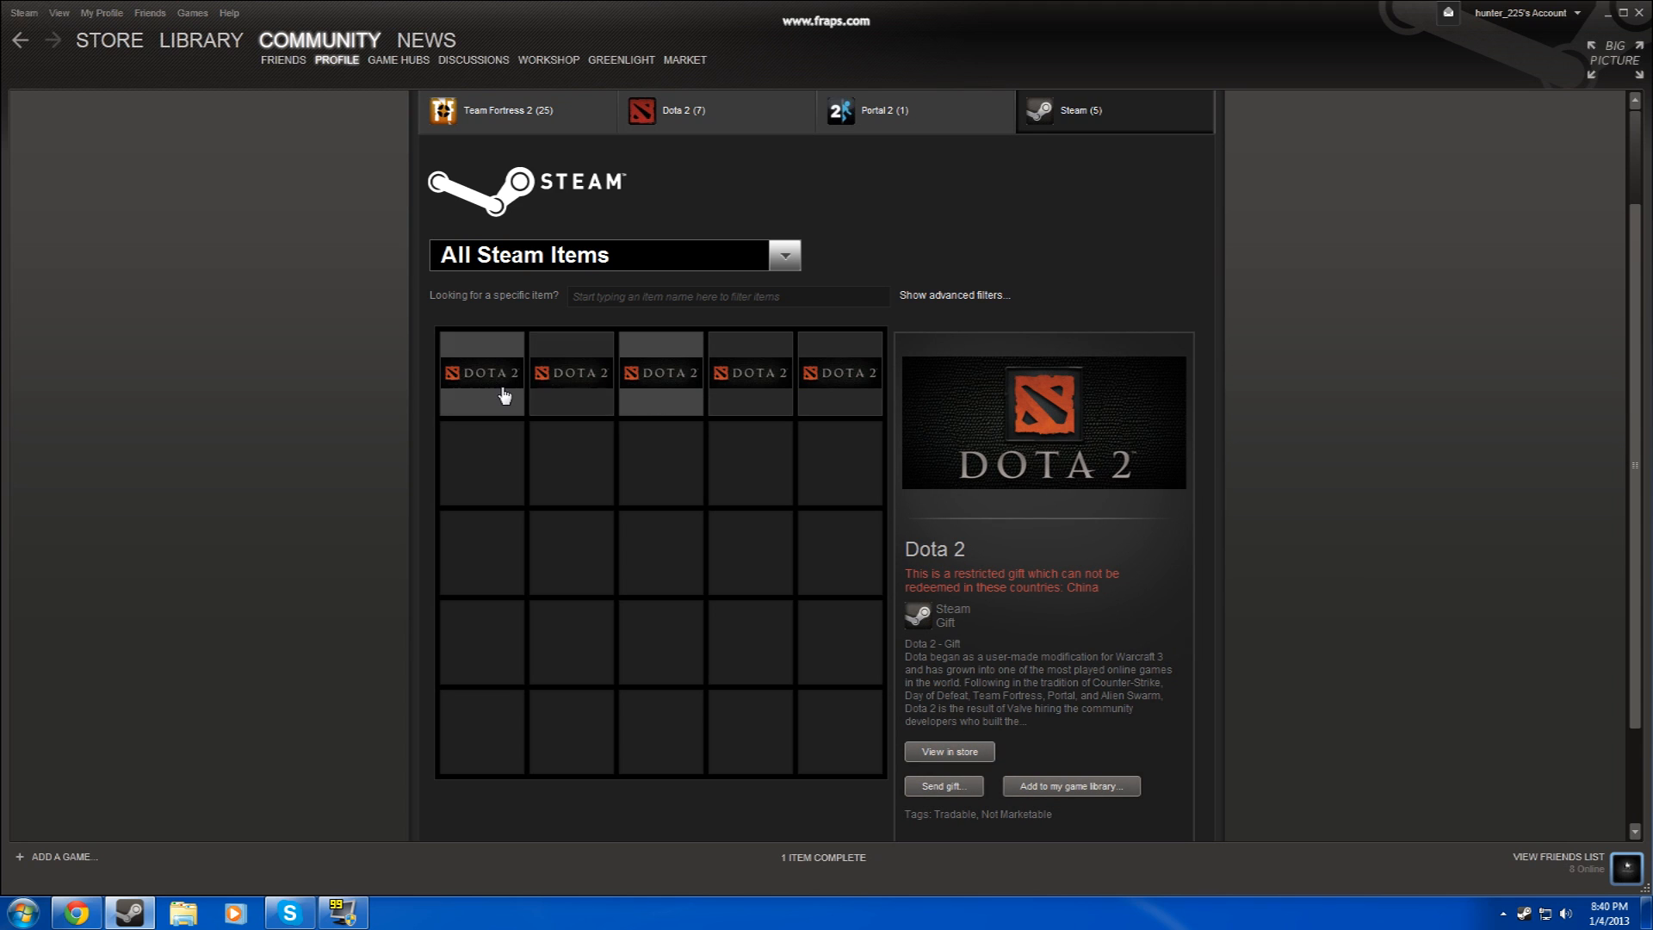
{"action": "mouse_move", "coordinate": [753, 391]}
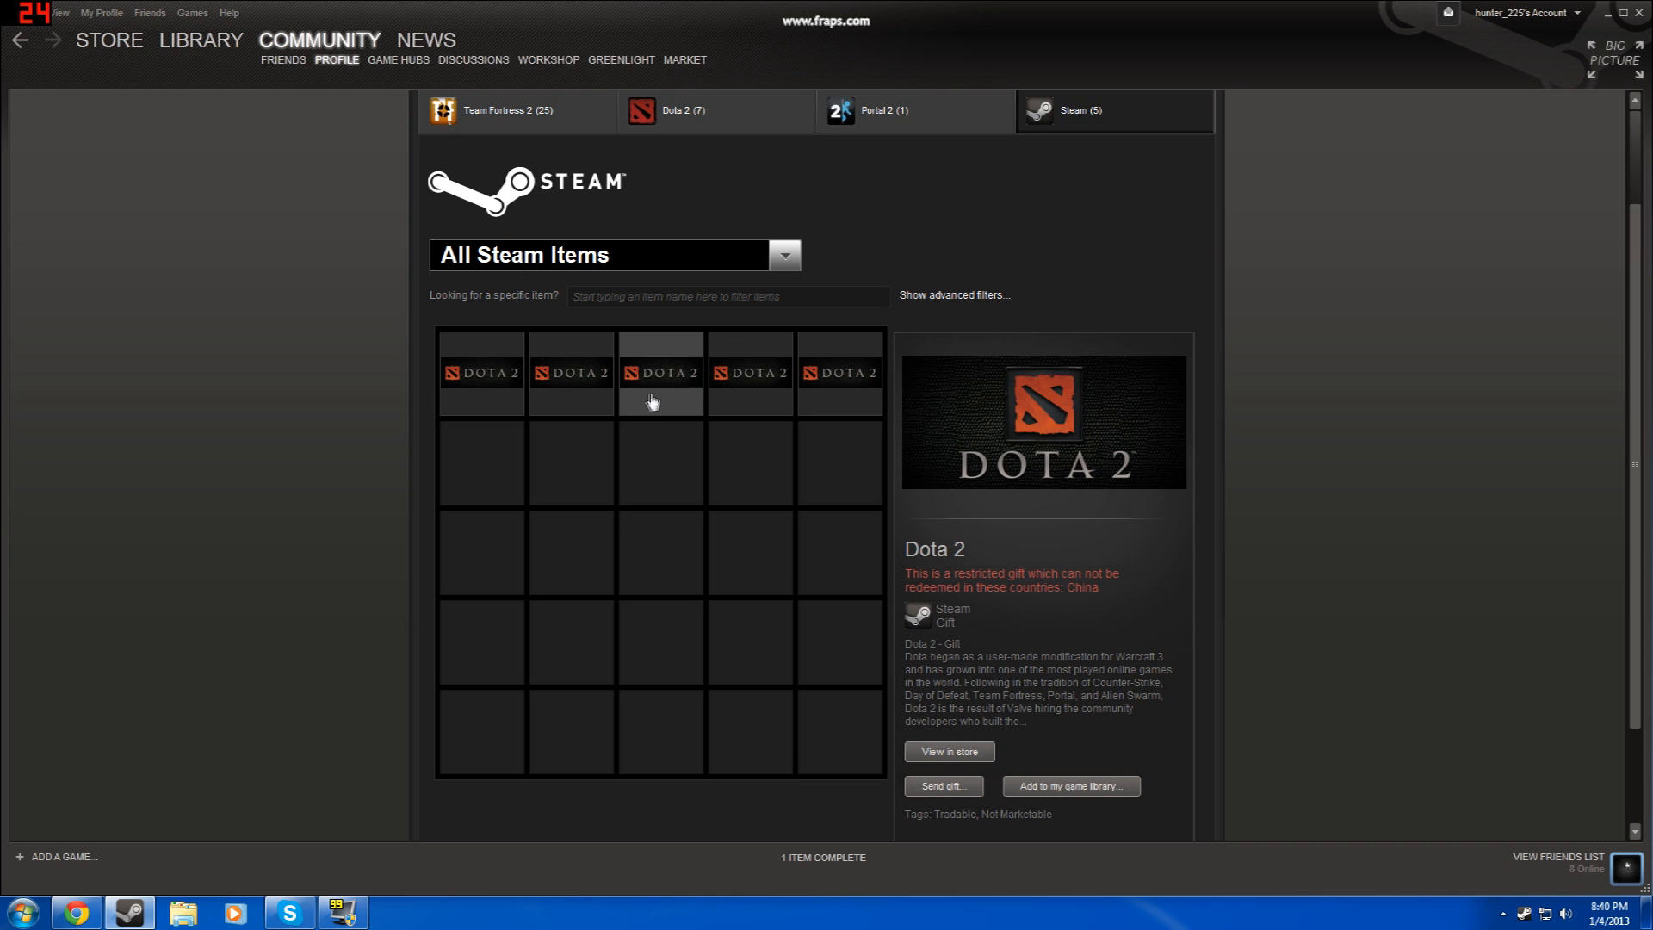
{"action": "mouse_move", "coordinate": [570, 387]}
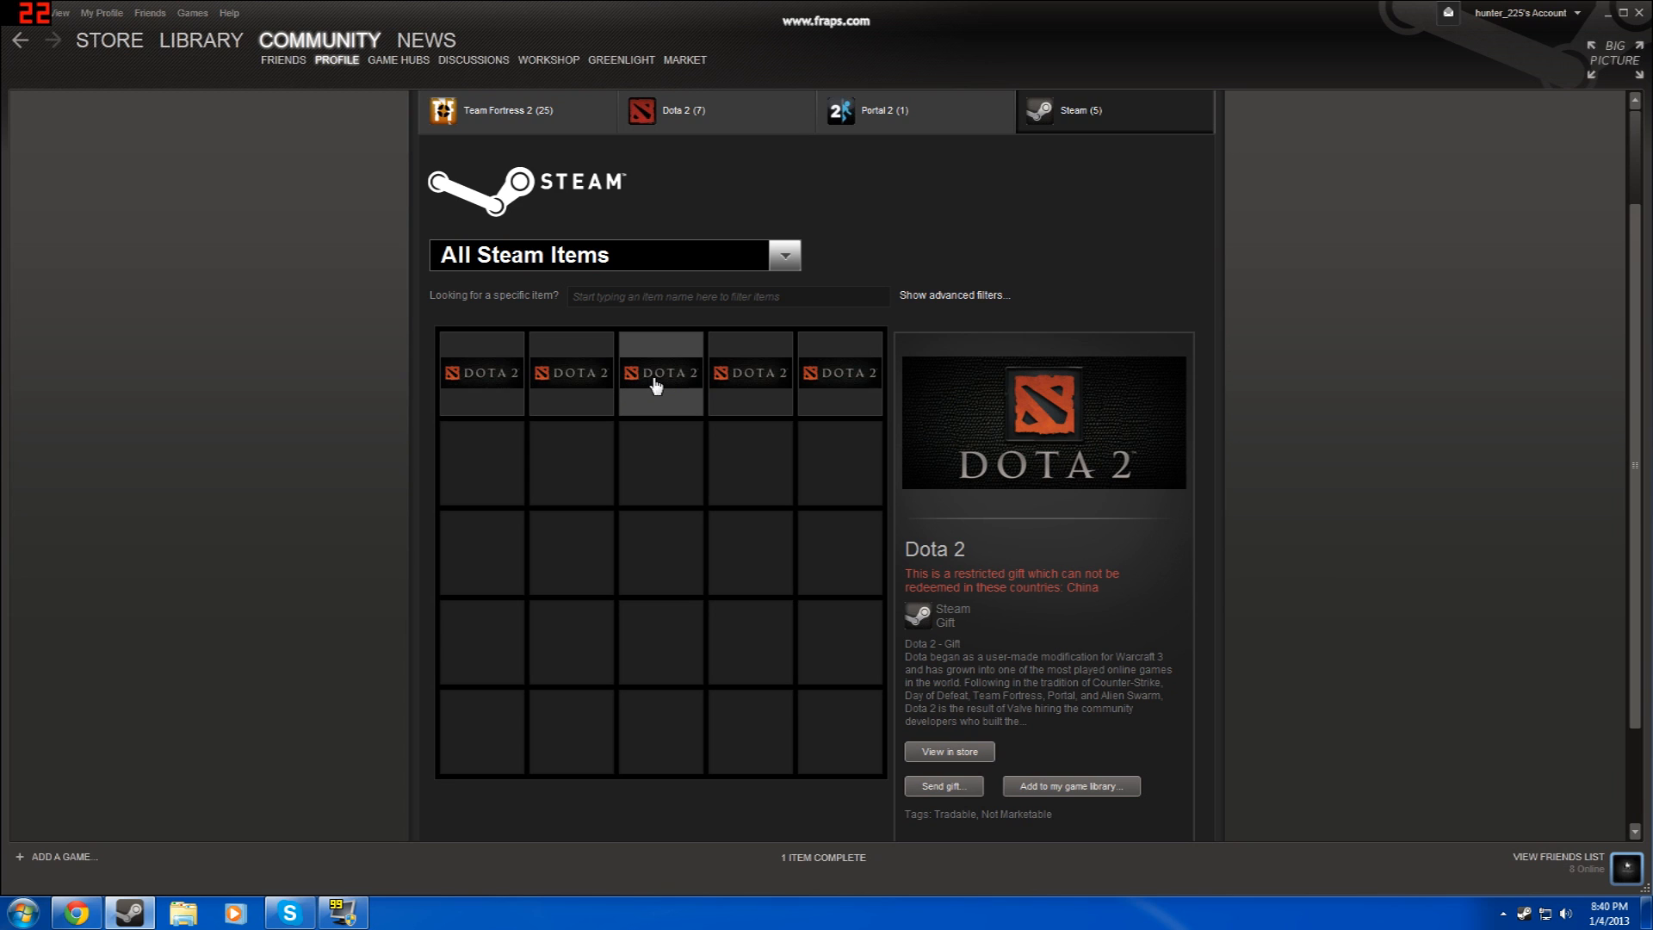
{"action": "mouse_move", "coordinate": [784, 398]}
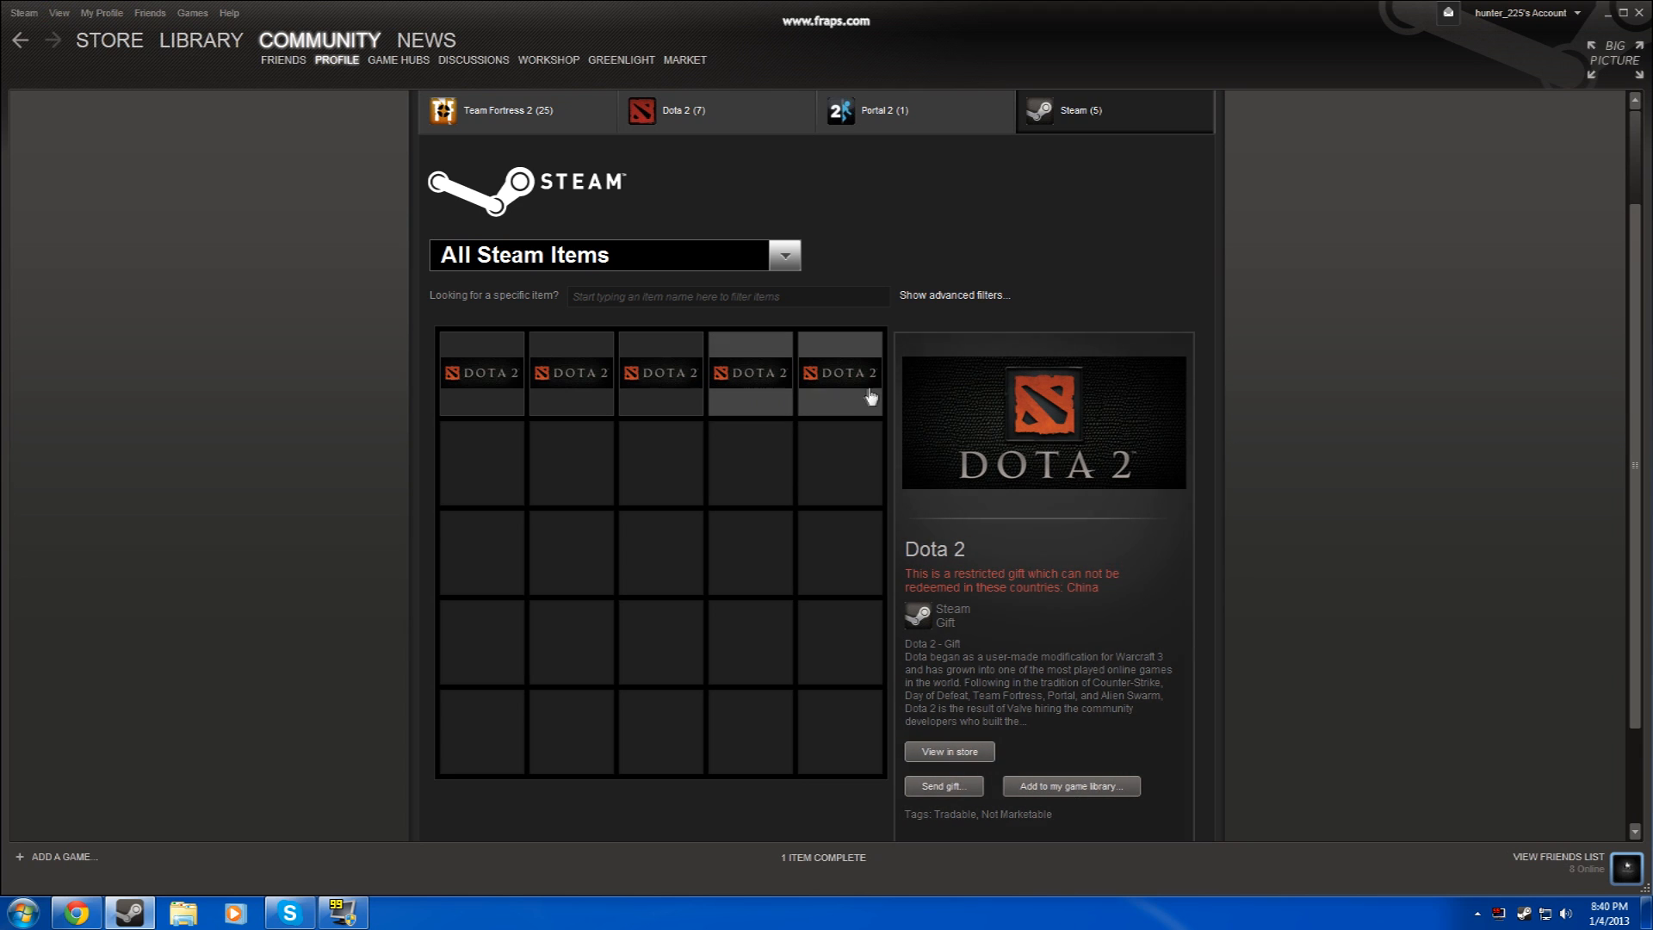
{"action": "mouse_move", "coordinate": [683, 396]}
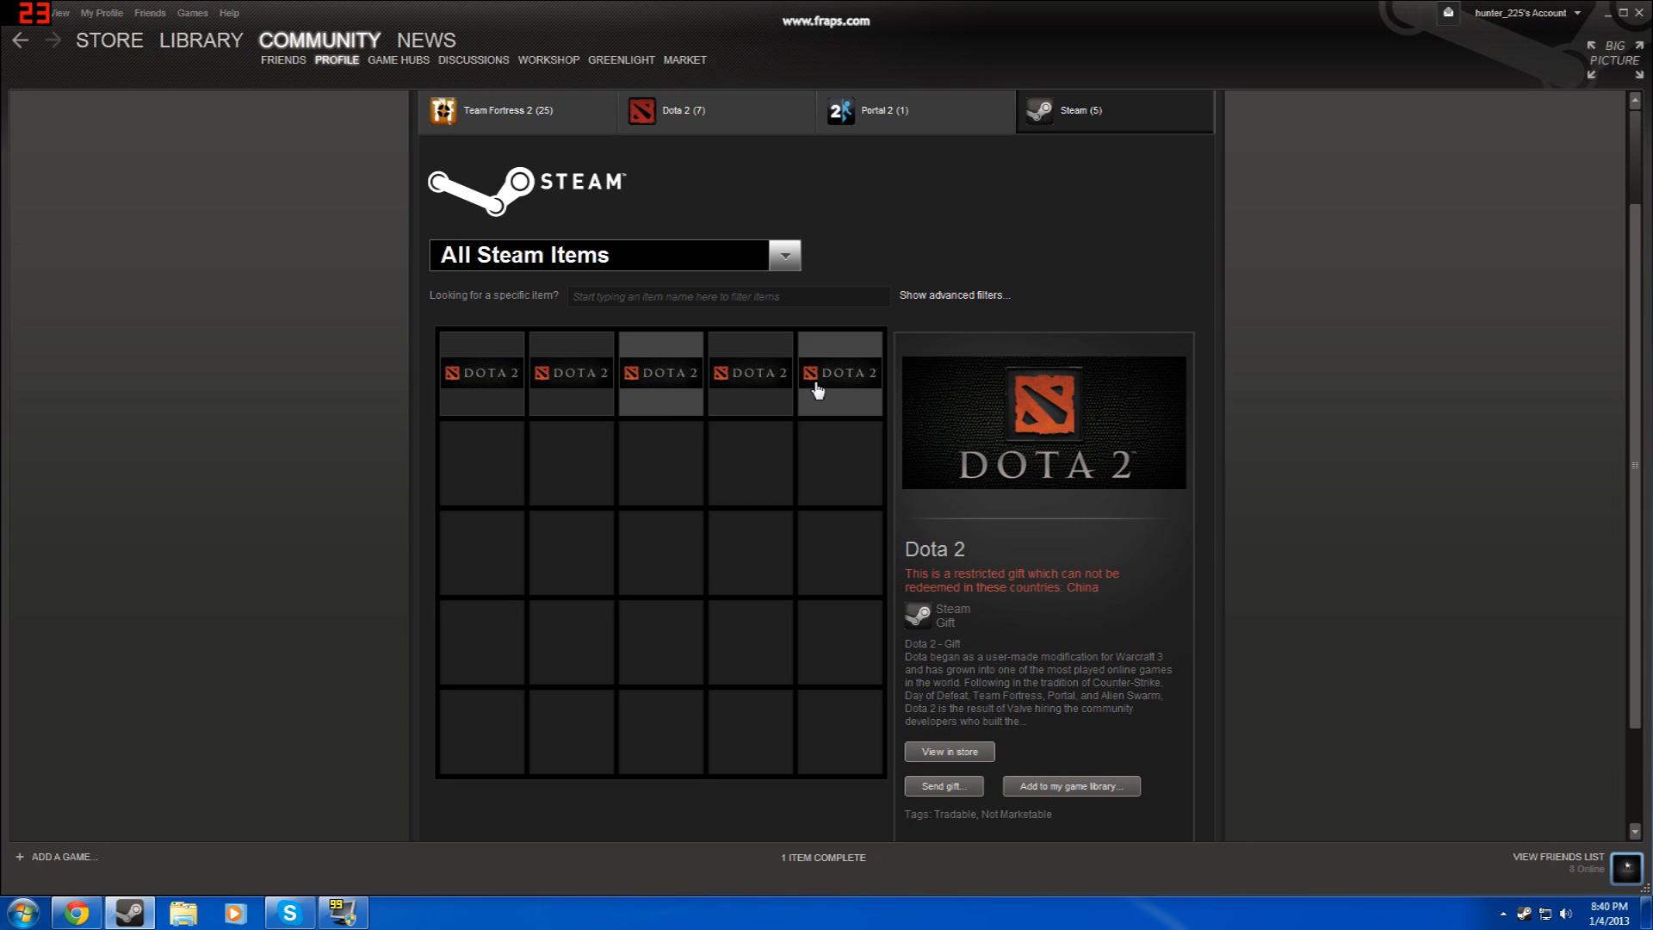
{"action": "mouse_move", "coordinate": [391, 561]}
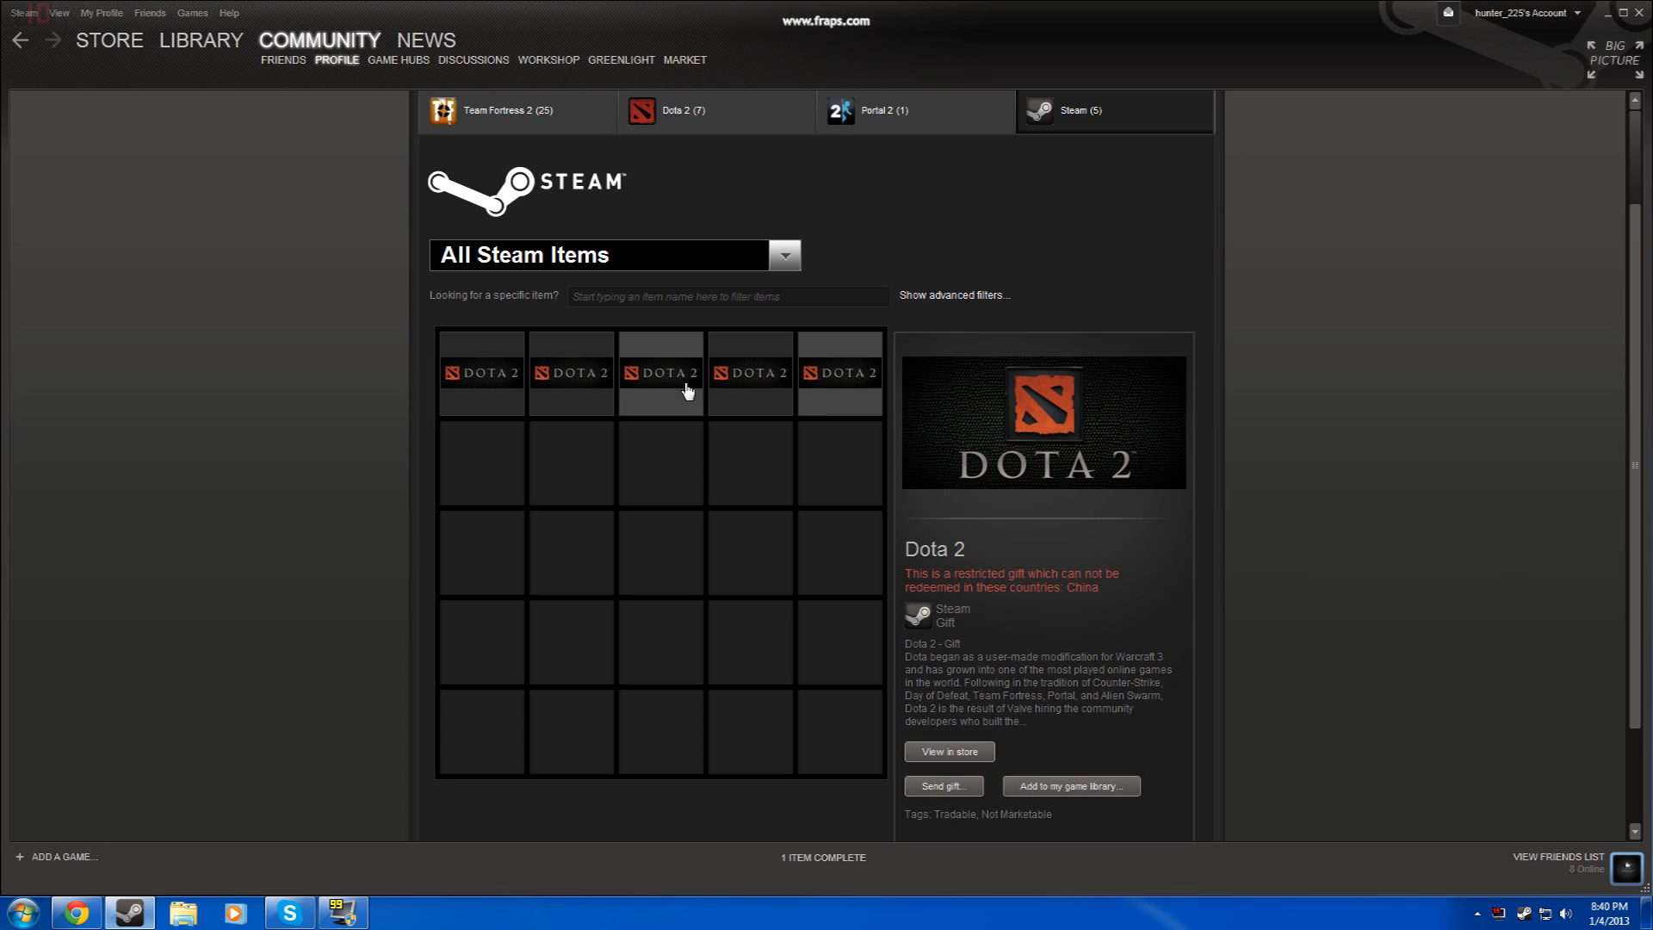
{"action": "mouse_move", "coordinate": [749, 391]}
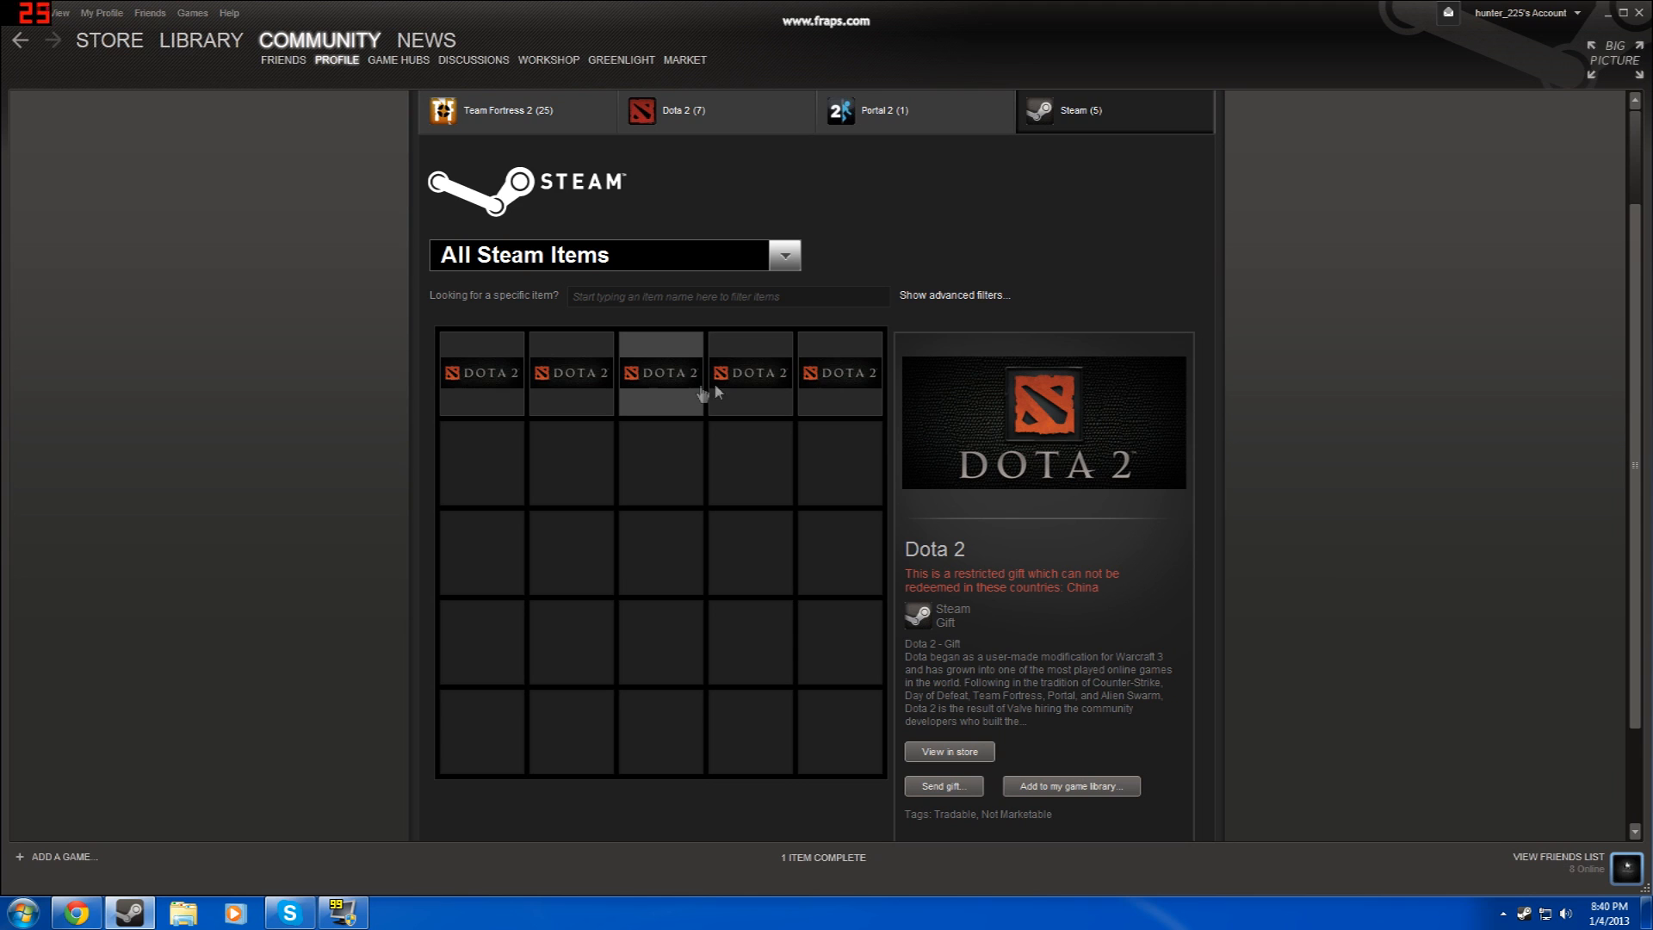
{"action": "mouse_move", "coordinate": [755, 420]}
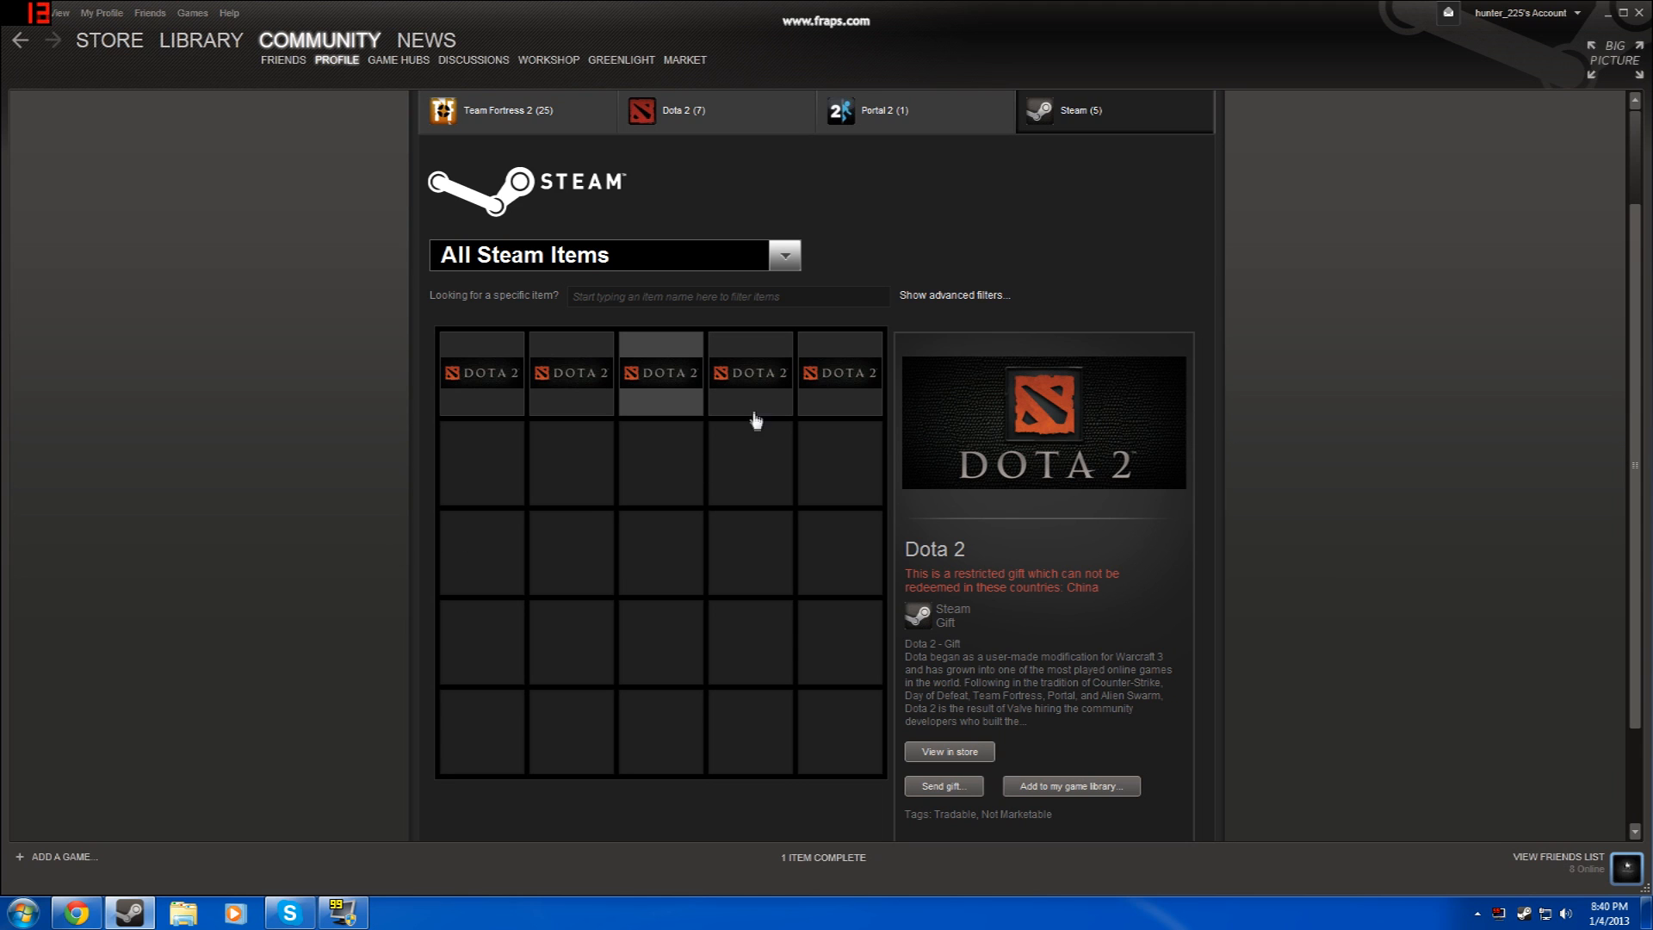